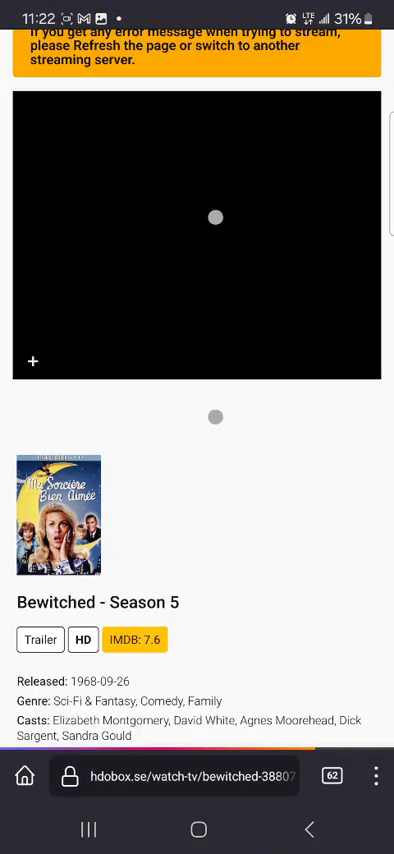
- Switch the Bewitched Season 5 stream from UpCloud to MegaCloud, then go to the home screen
scroll(down, 3)
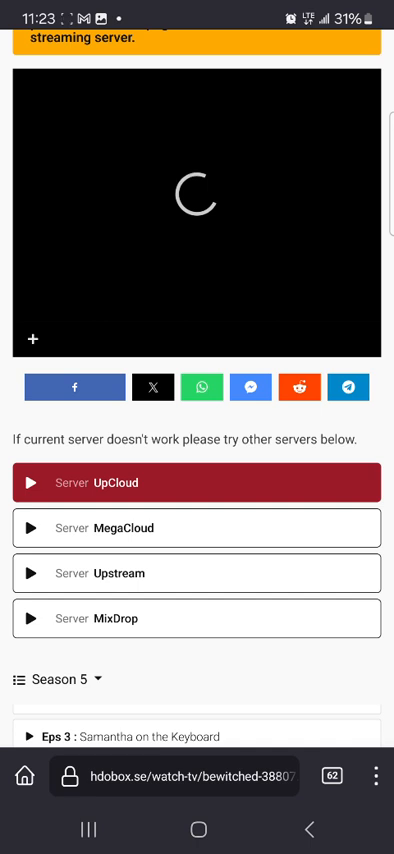
click(197, 528)
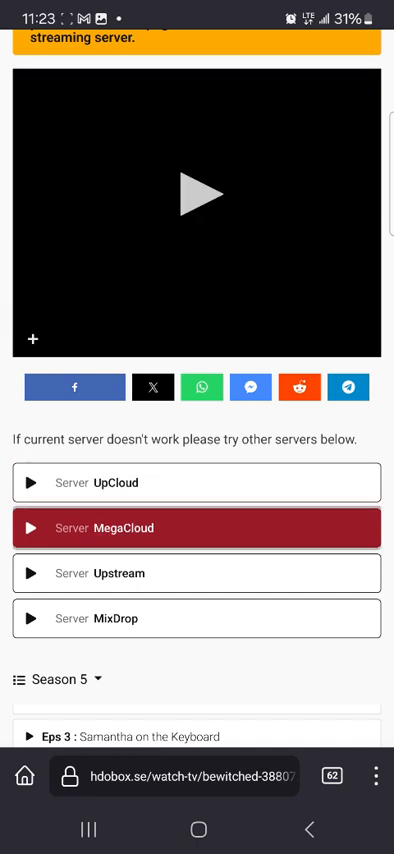
click(197, 193)
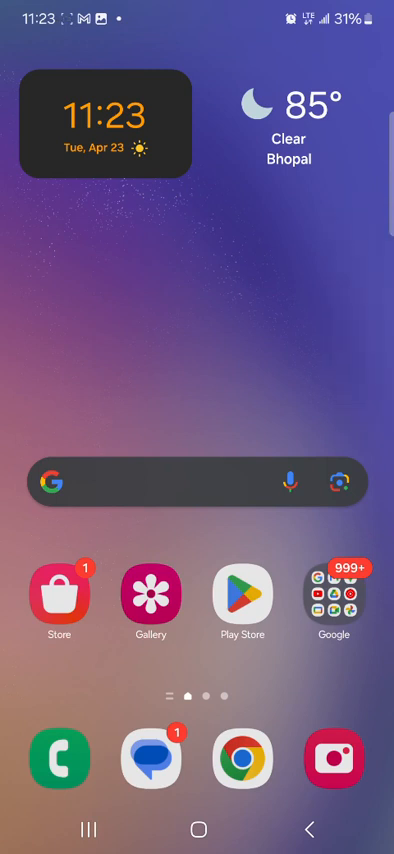
- Launch Branch, view the April deductions under Activity, then return to Reported Hours
scroll(left, 3)
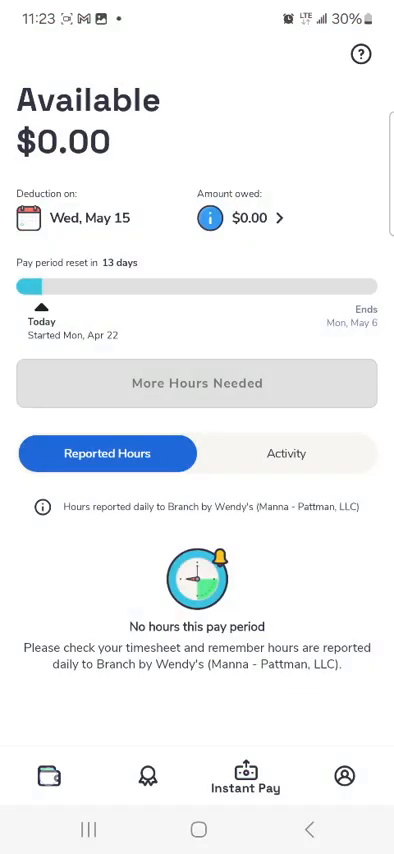
click(46, 777)
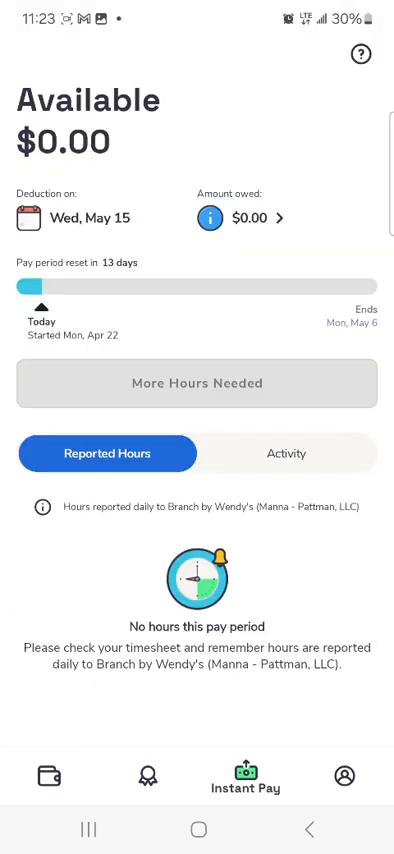
click(285, 453)
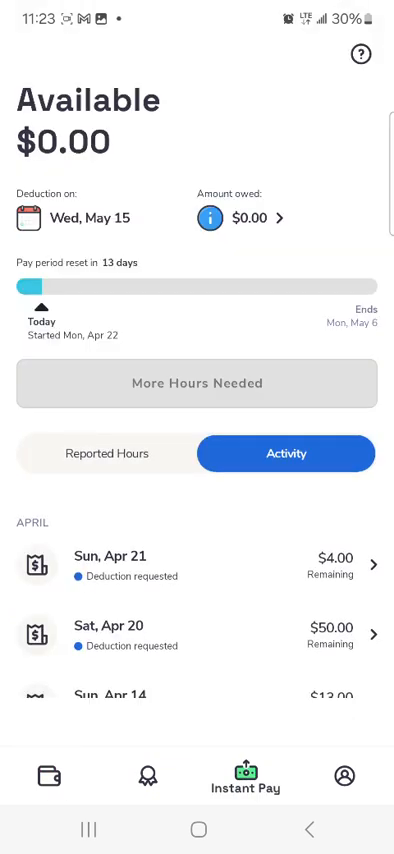
click(105, 453)
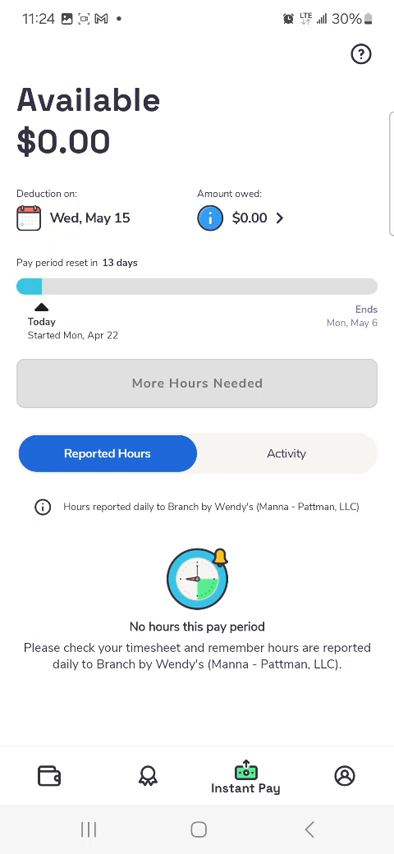
- Open the timesheet spreadsheet and scroll the 2023 sheet down to row 422
click(196, 827)
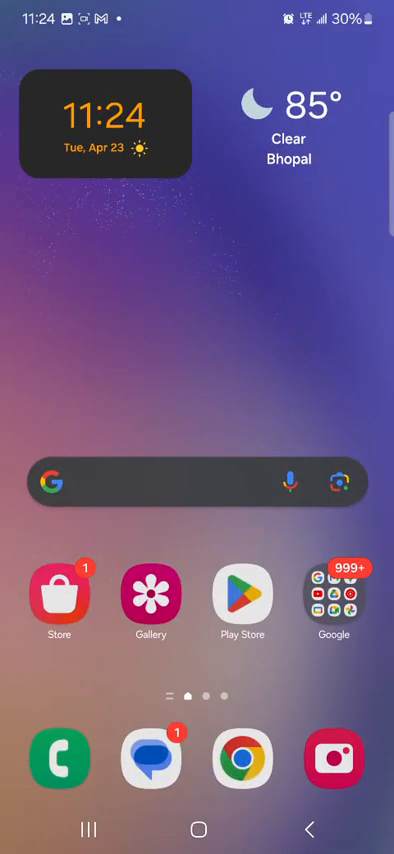
click(243, 600)
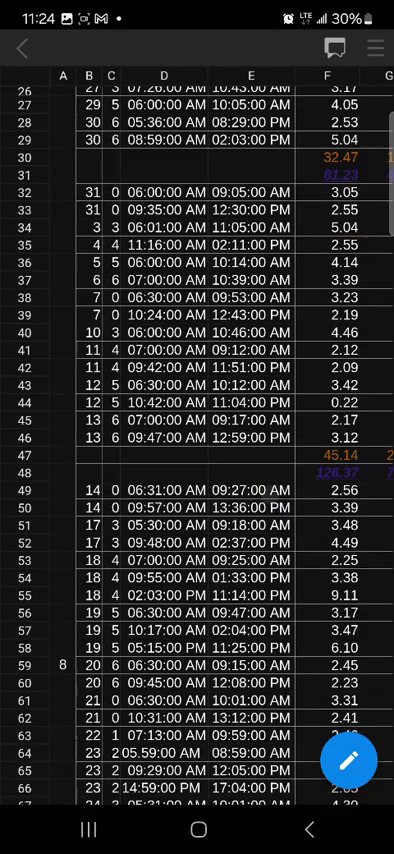
scroll(down, 3)
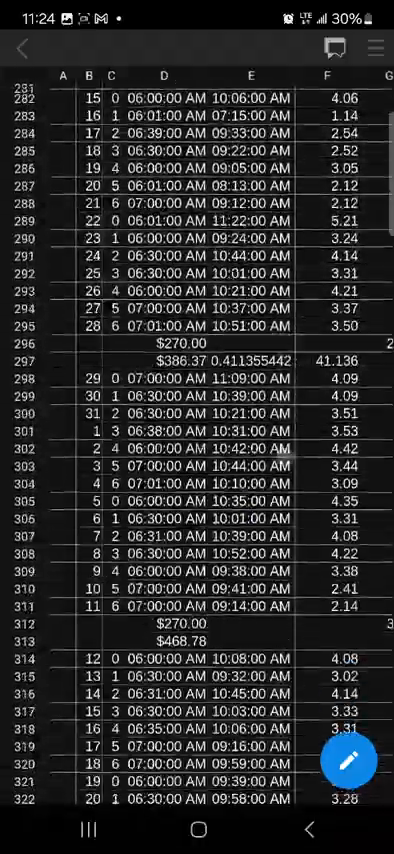
scroll(down, 3)
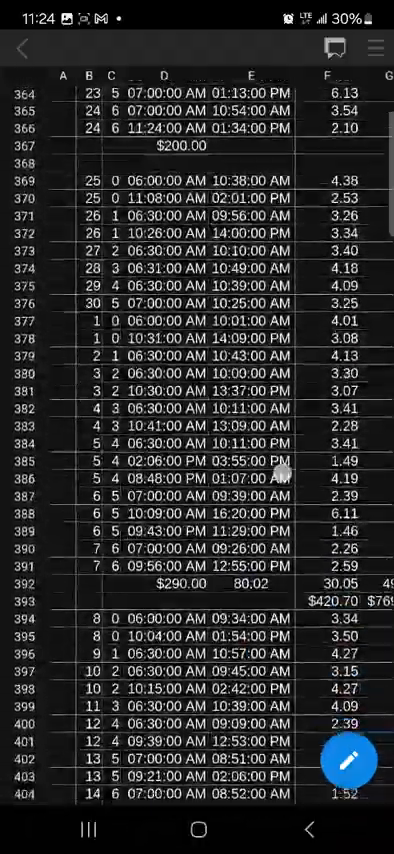
scroll(down, 3)
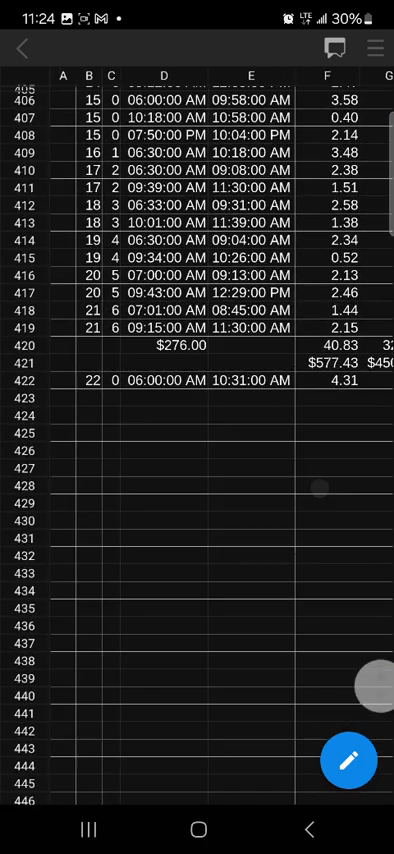
- Start row 423's entry, entering 23 and the start-time values
click(90, 441)
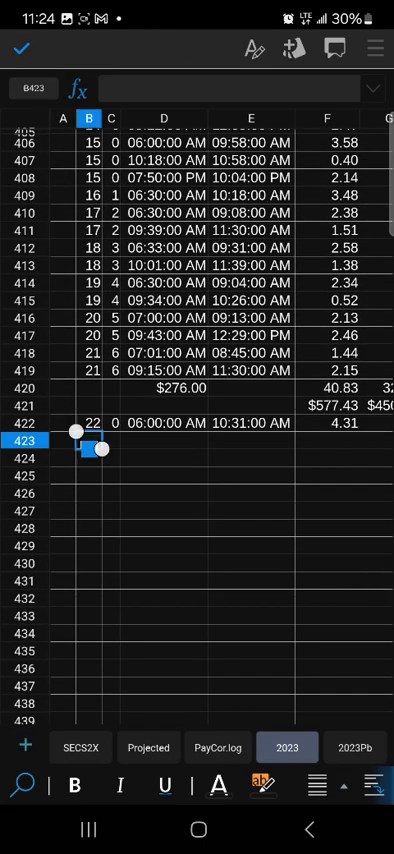
text(23)
click(111, 440)
text(1)
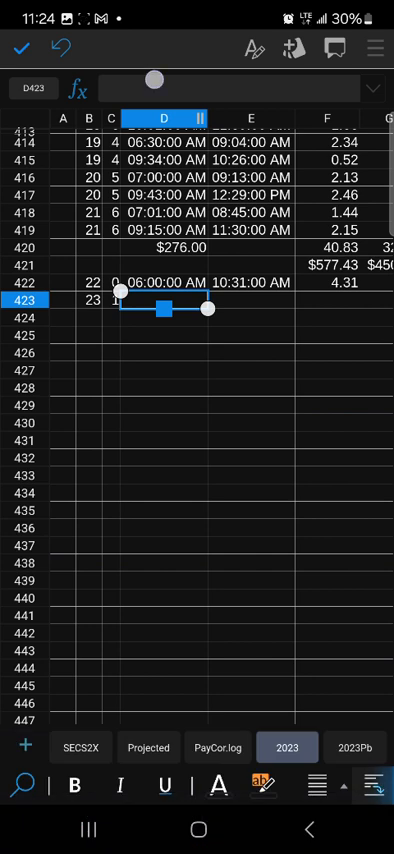
click(174, 300)
text(06:30:00 AM)
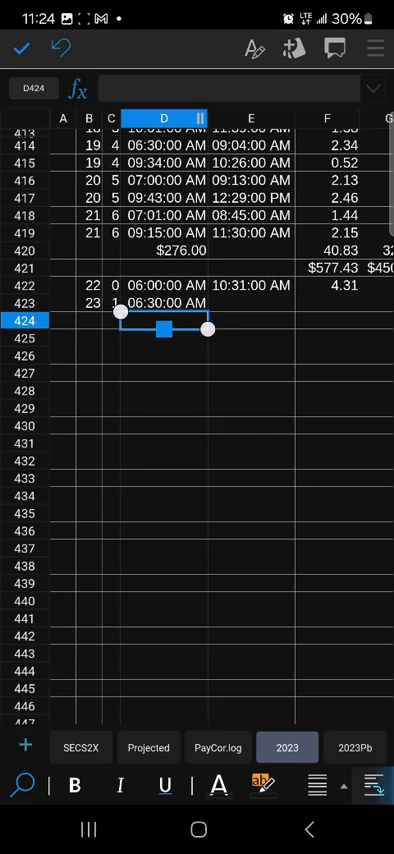
text(10:20:00 AM)
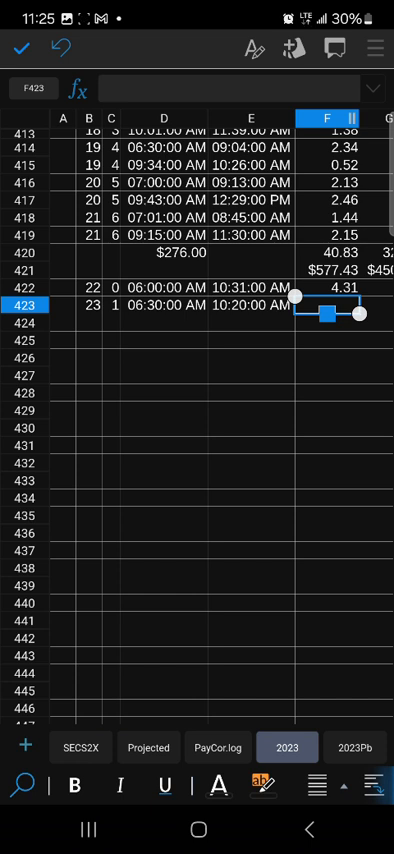
text(3)
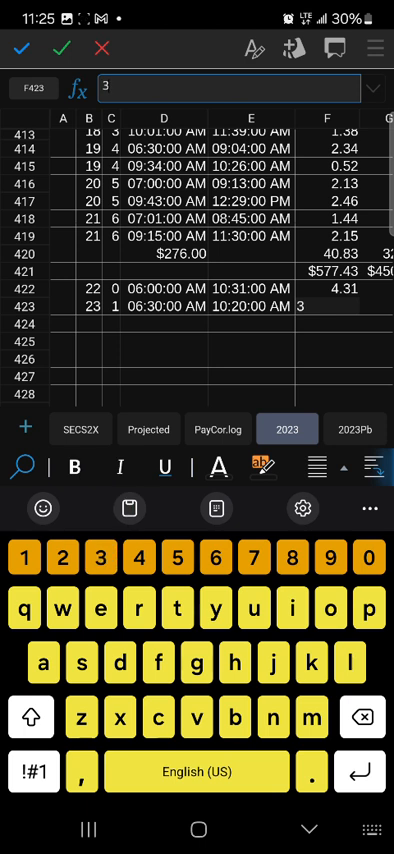
text(.)
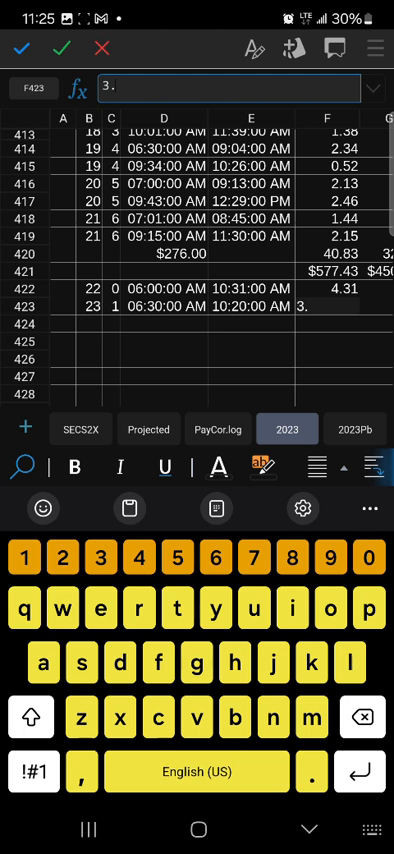
text(50)
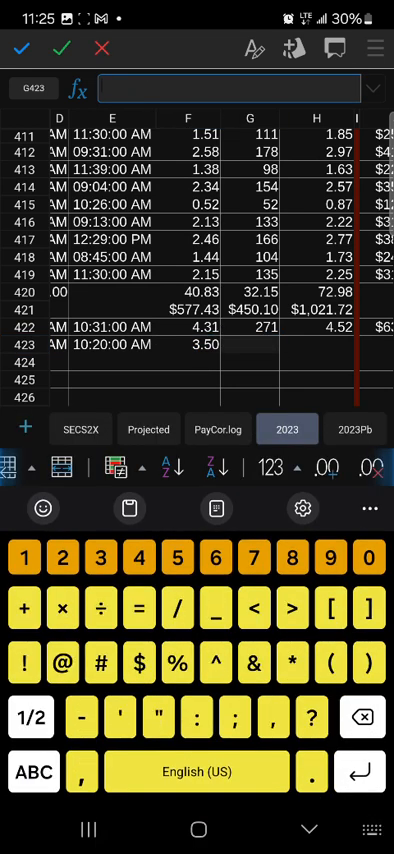
- Build the =(3*60+50)/60 formula in H423, then check G423 and J423
text(=3*6)
click(318, 344)
text(=(2)
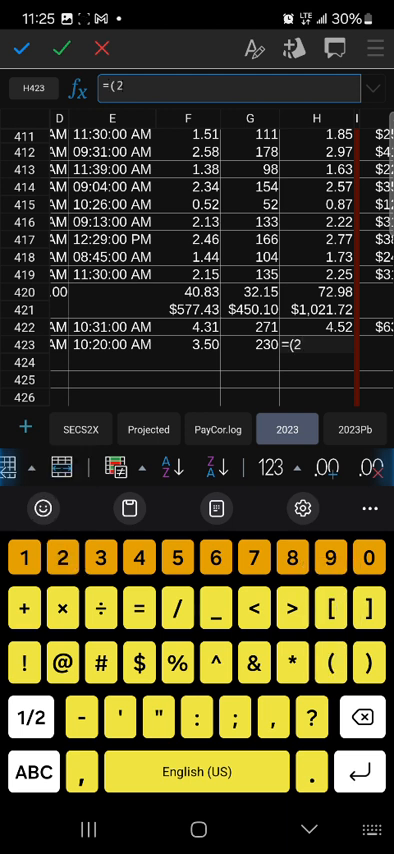
click(297, 664)
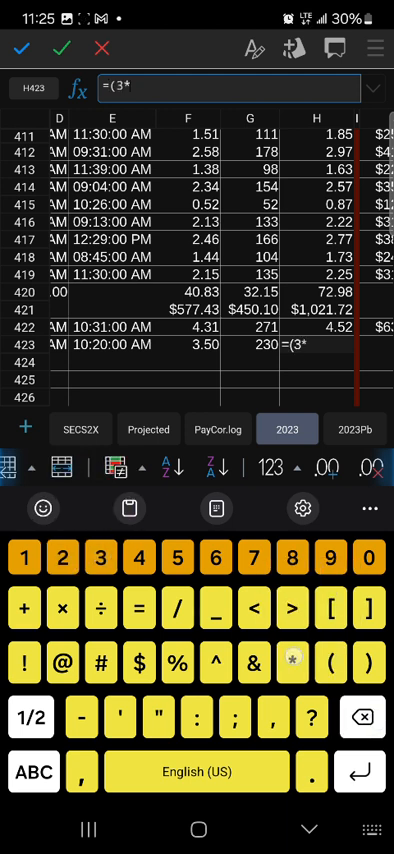
text(60+50)/60)
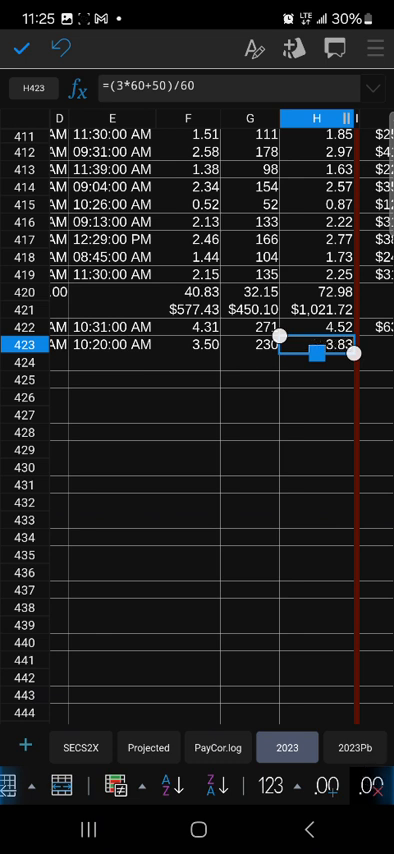
click(190, 345)
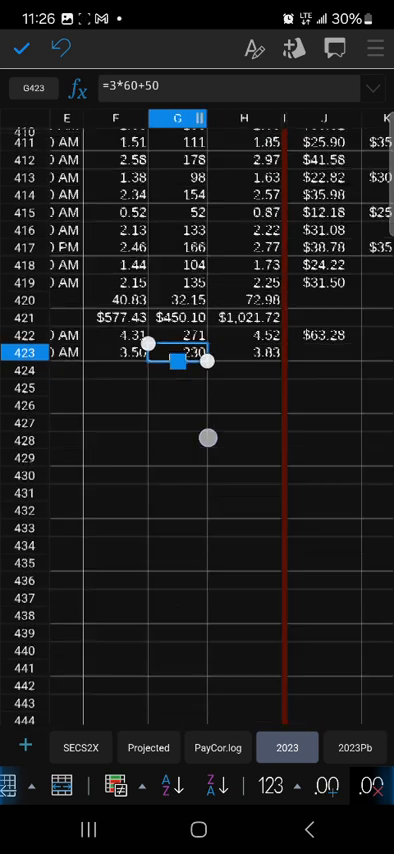
click(320, 343)
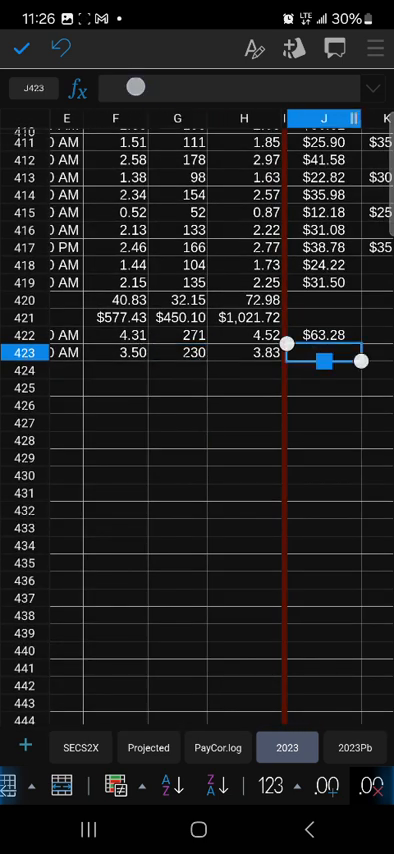
- Finish the formula entry and scroll through earlier timesheet rows 348–388
text(=3)
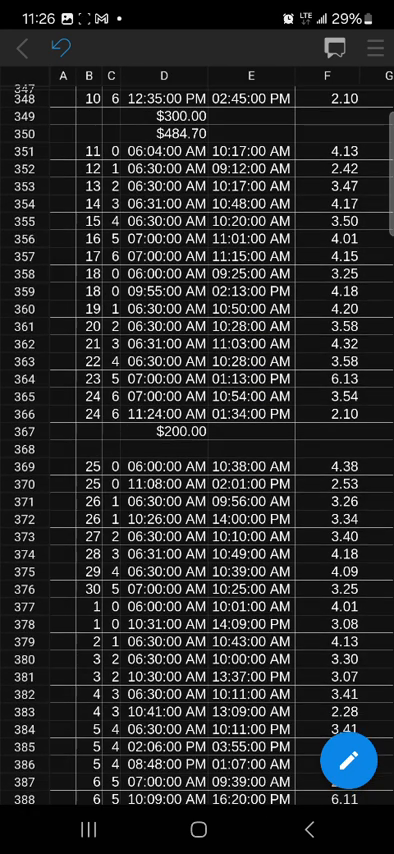
scroll(down, 3)
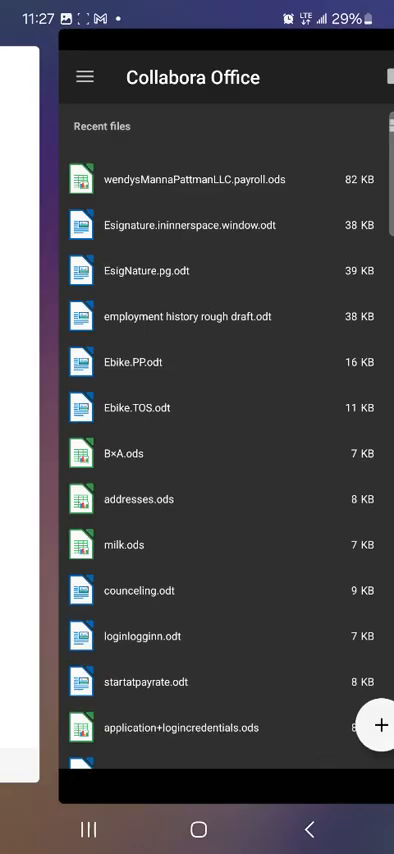
- Switch from Collabora Office to Amazon Shopping via Recent Apps
click(199, 829)
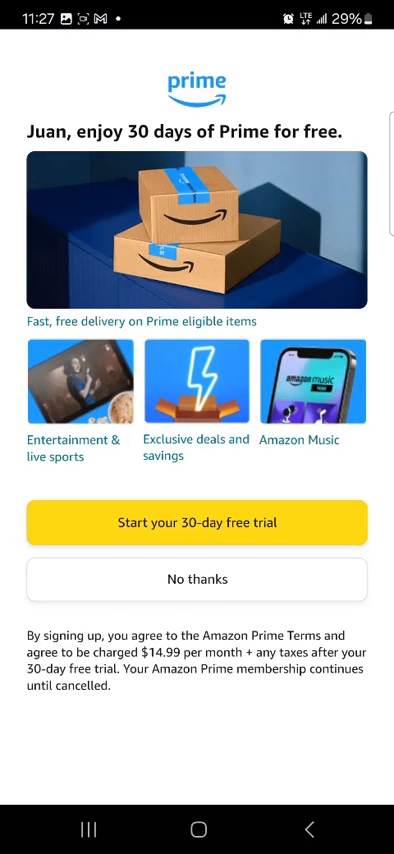
- Decline the Prime trial and open tracking for the shipped hat rack order
click(197, 579)
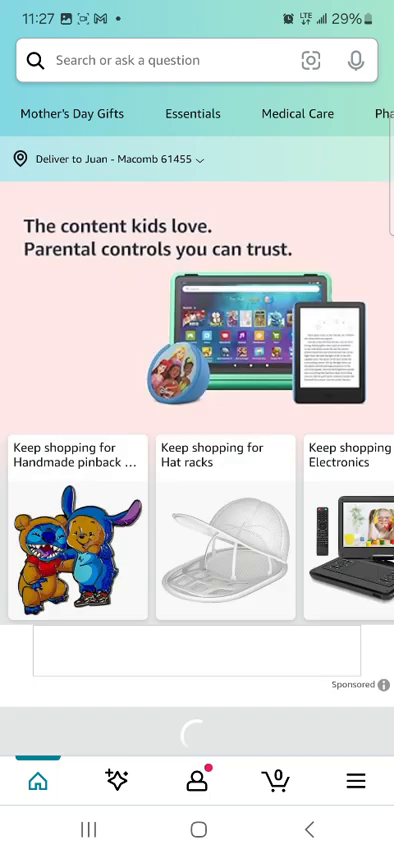
click(197, 781)
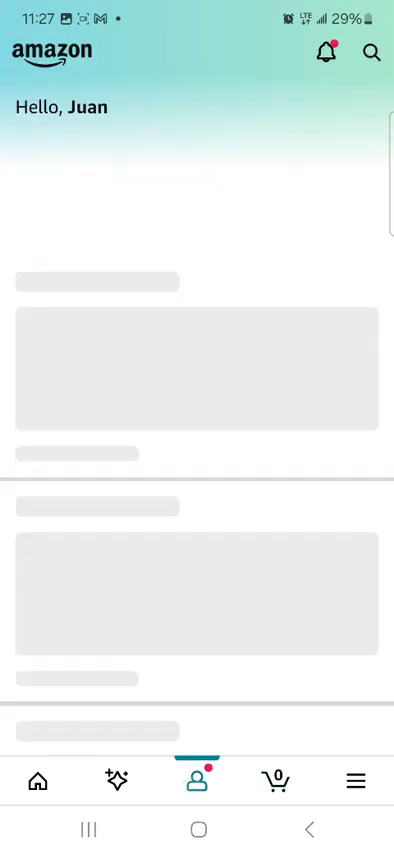
click(371, 53)
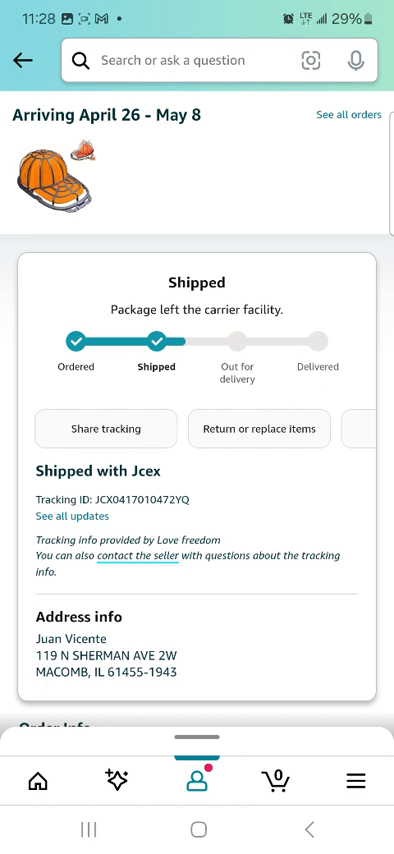
- Scroll through the hat rack order page and recommendations, then return to the home screen
scroll(down, 3)
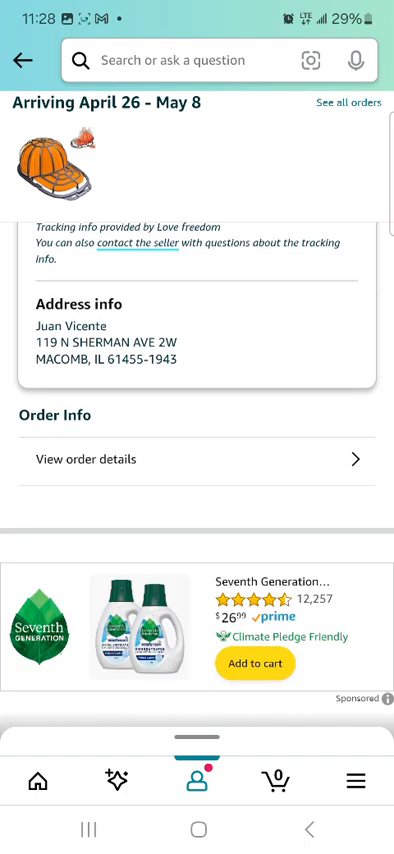
scroll(down, 3)
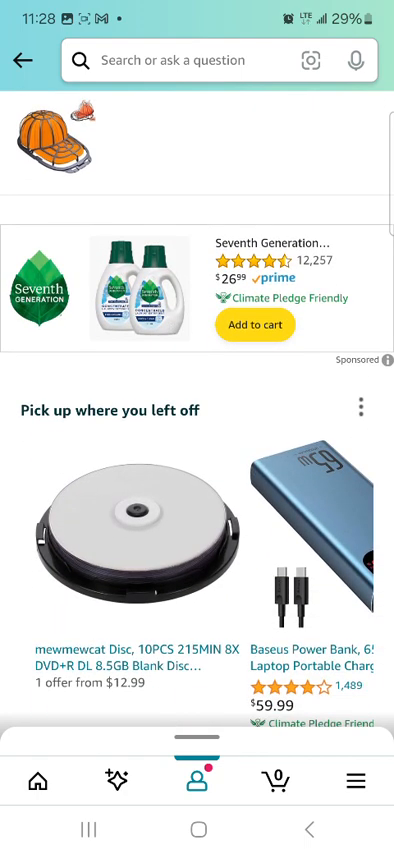
scroll(down, 3)
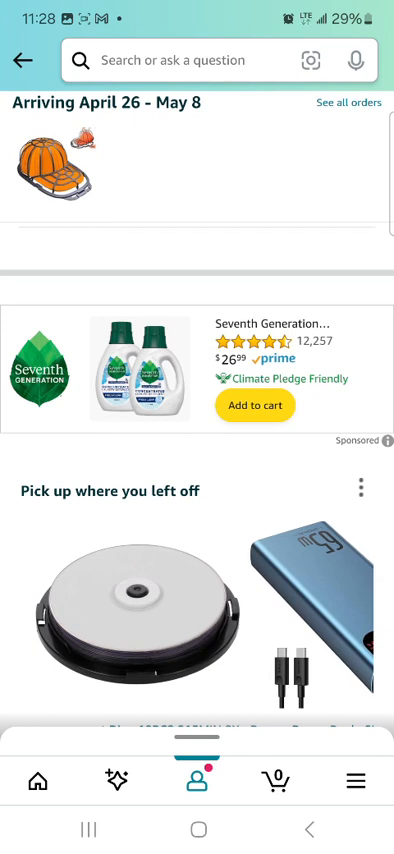
scroll(down, 3)
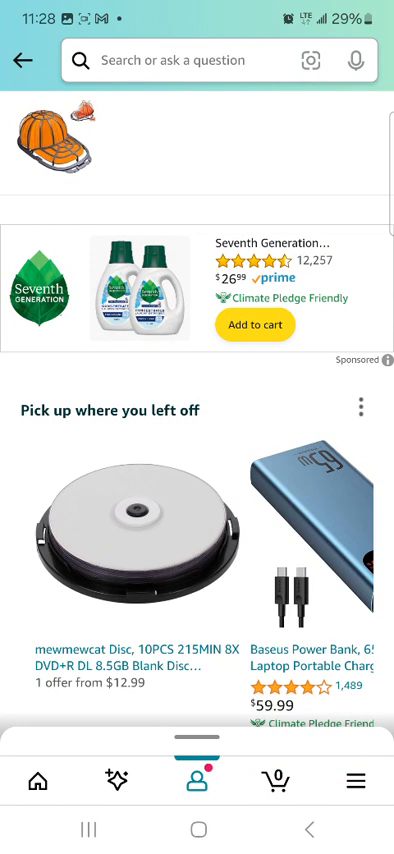
scroll(left, 3)
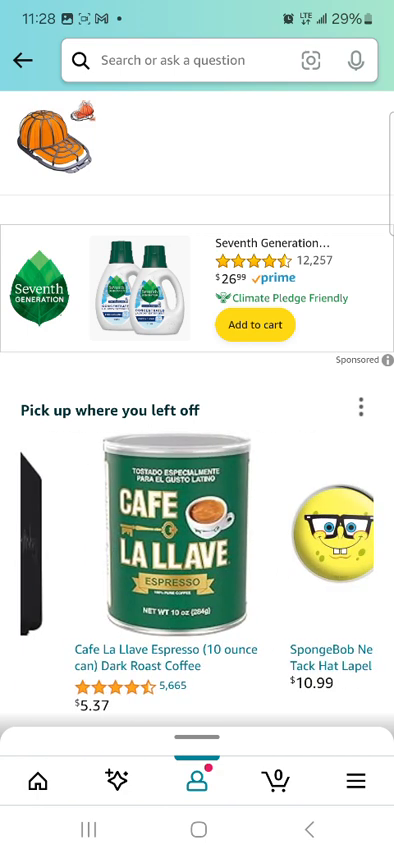
scroll(left, 3)
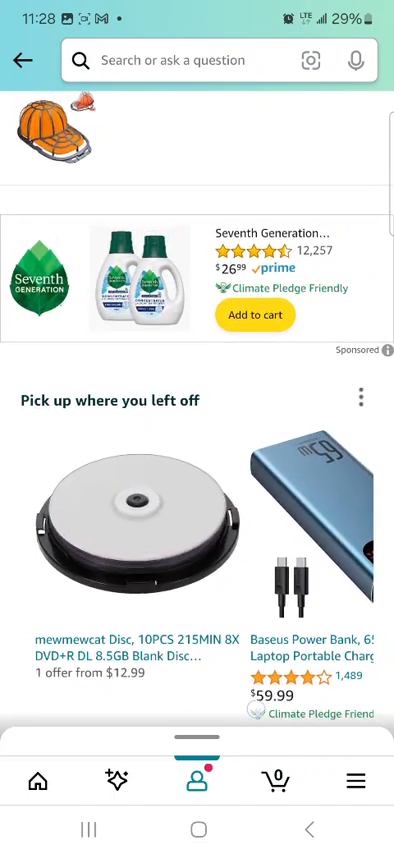
scroll(down, 3)
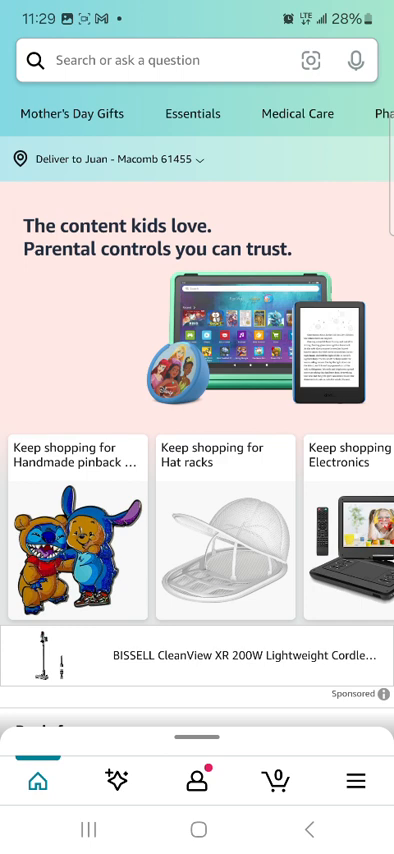
key(home)
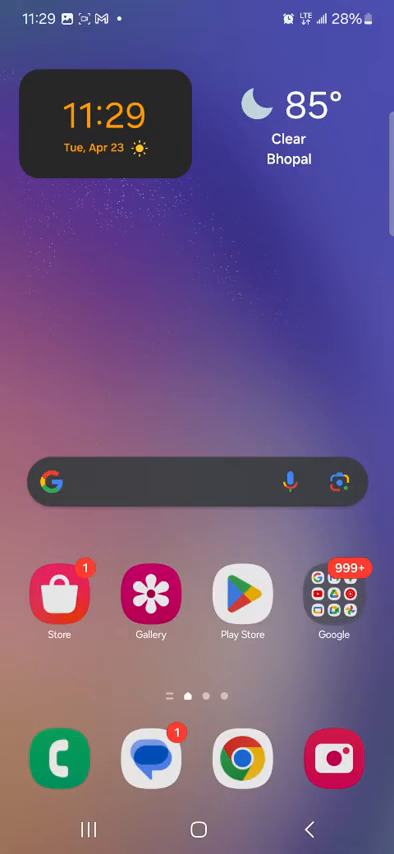